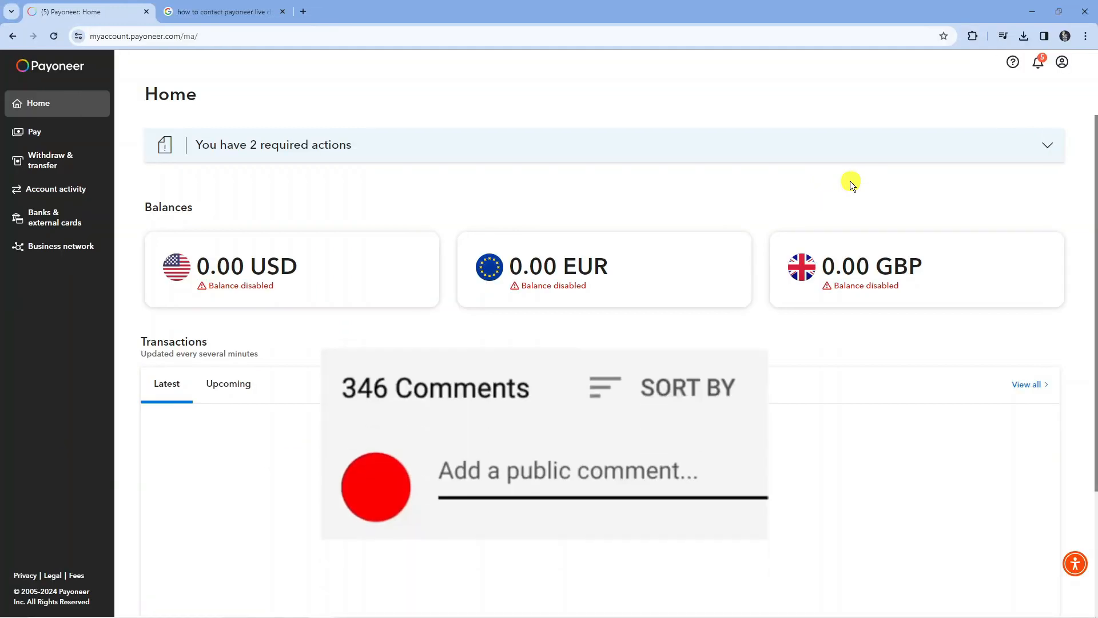
- Reach the Payoneer Support Center via the profile menu after typing 'Great vid!'
{"action": "type", "text": "Great vid!"}
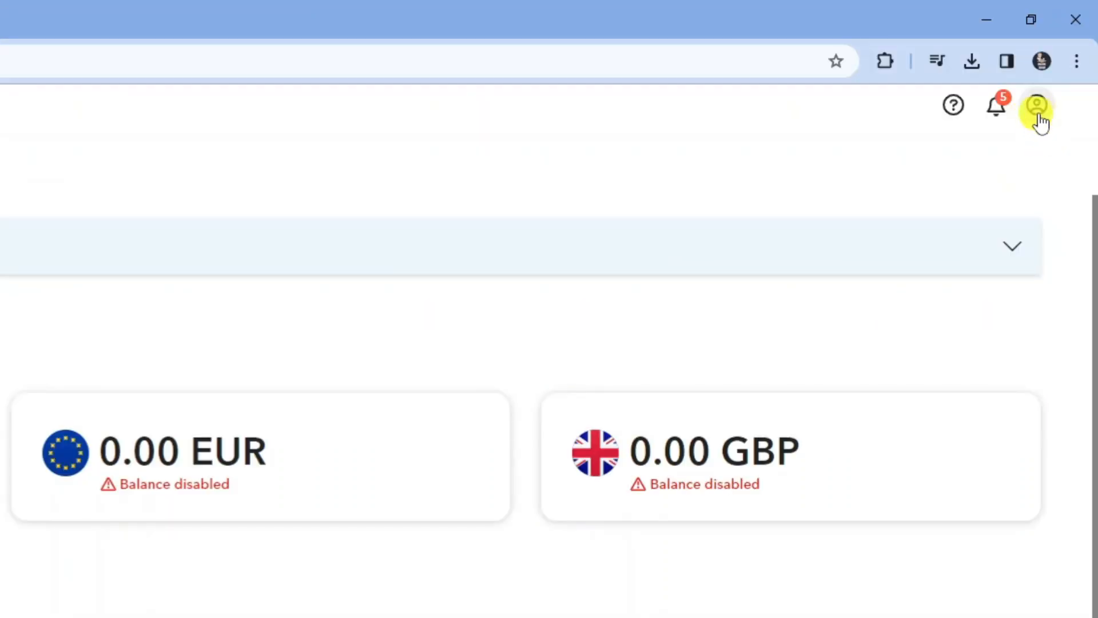
{"action": "left_click", "coordinate": [1037, 105]}
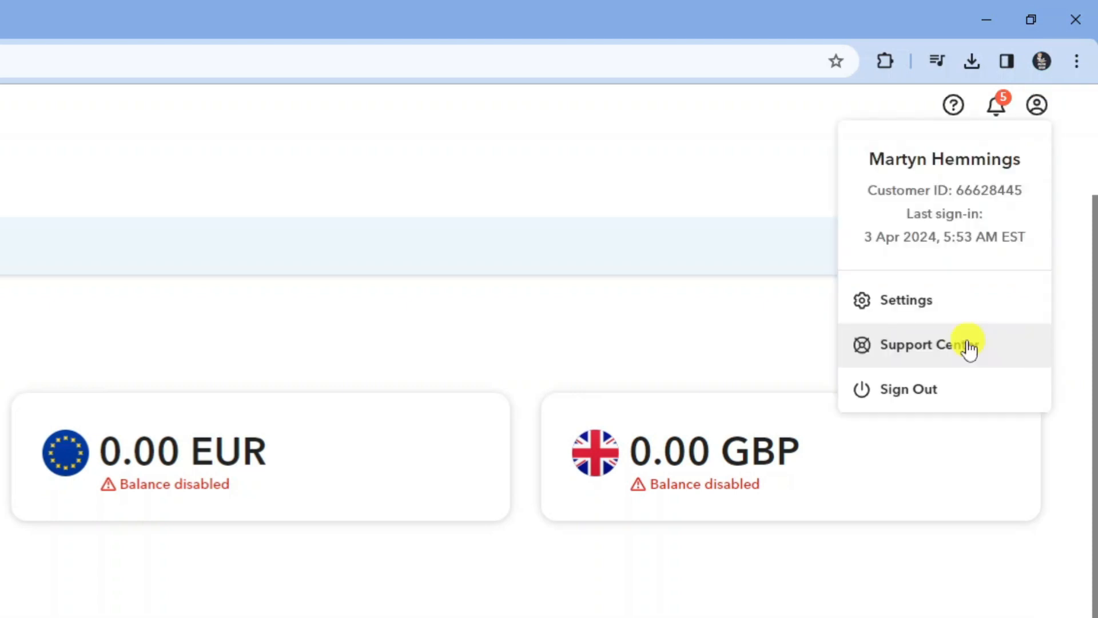
{"action": "left_click", "coordinate": [917, 344]}
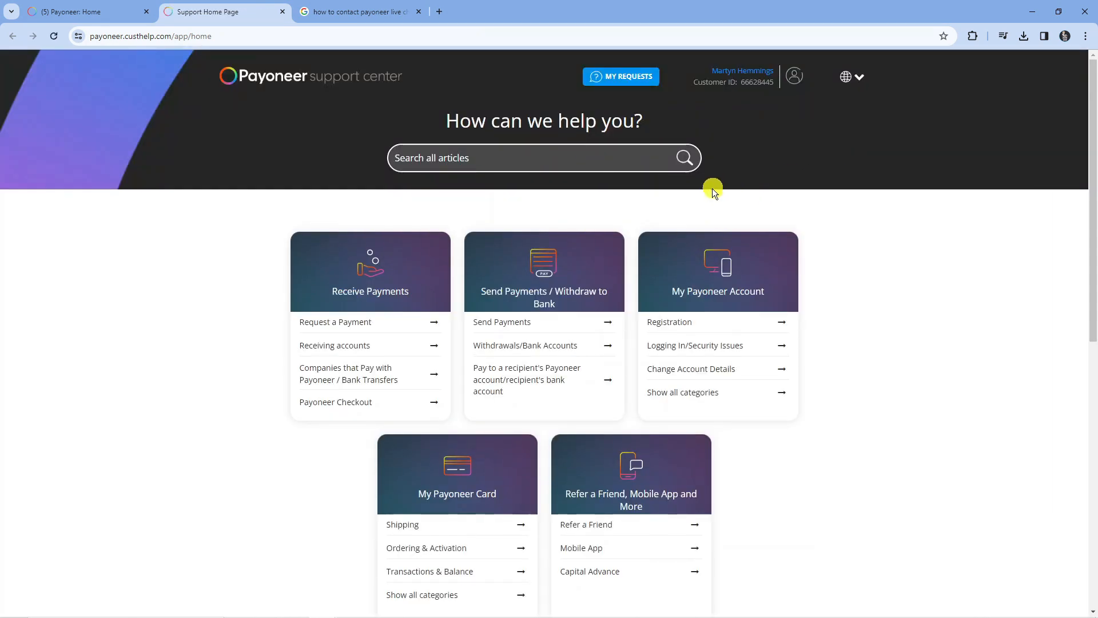
{"action": "scroll", "scroll_direction": "down", "scroll_amount": 3}
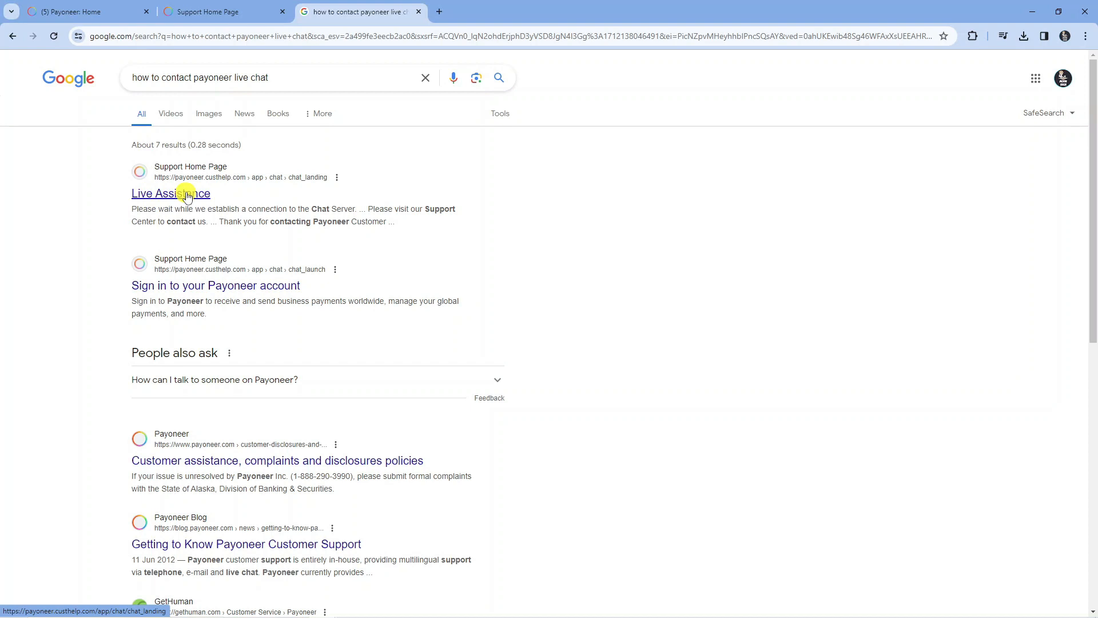
- Open the payoneer.custhelp.com Live Assistance result from Google
{"action": "left_click", "coordinate": [170, 193]}
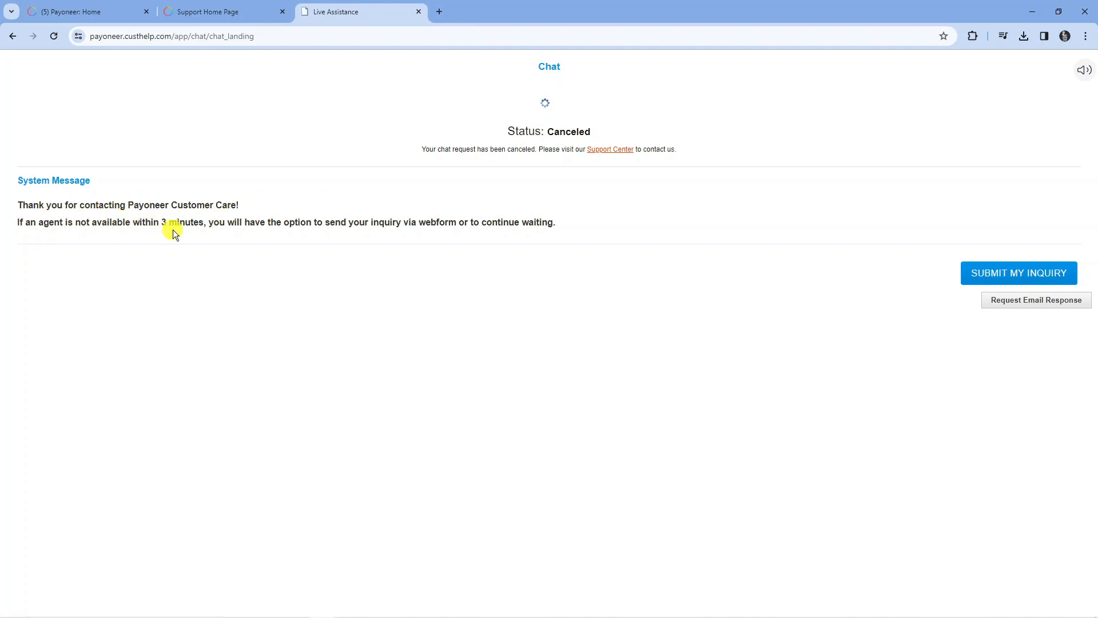
{"action": "mouse_move", "coordinate": [401, 231]}
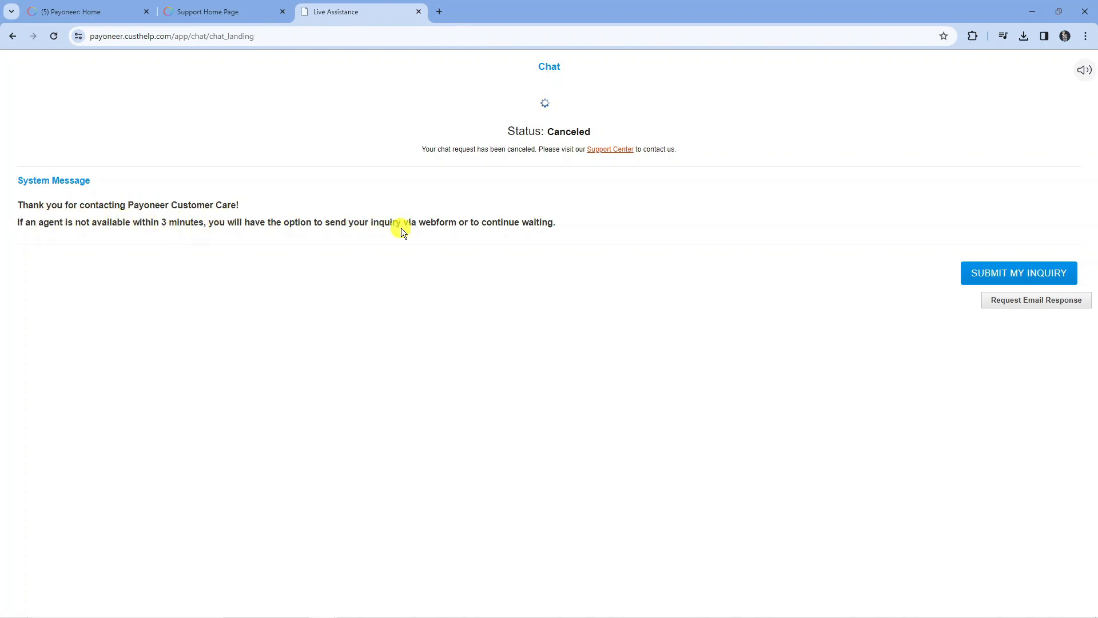
- Dismiss the canceled chat's system message, leaving Request Email Response
{"action": "left_click", "coordinate": [1019, 272]}
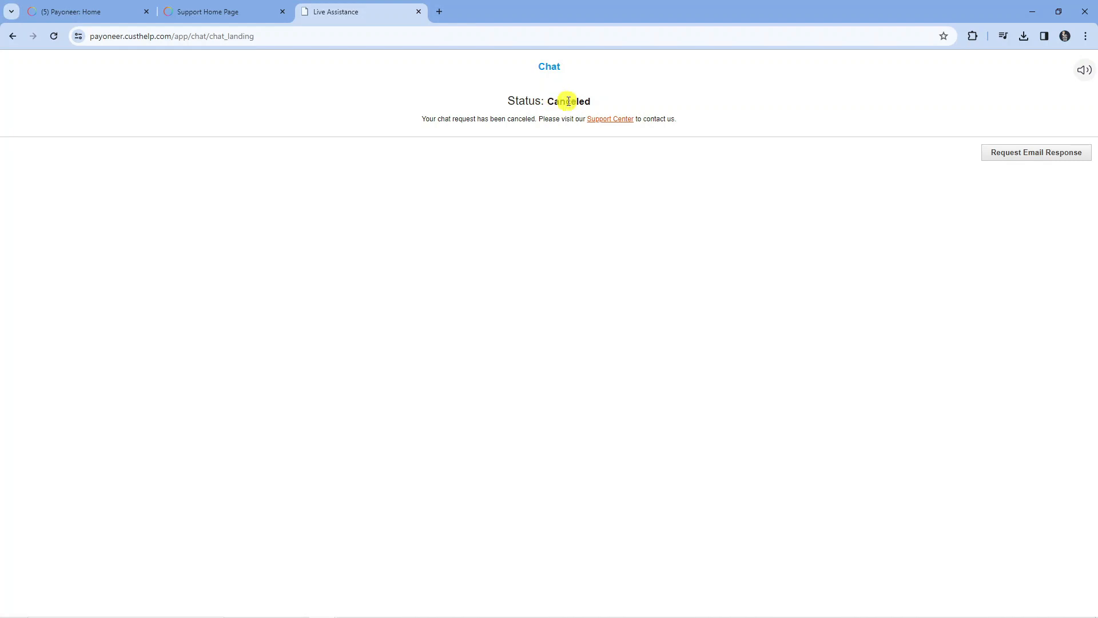
{"action": "mouse_move", "coordinate": [937, 182]}
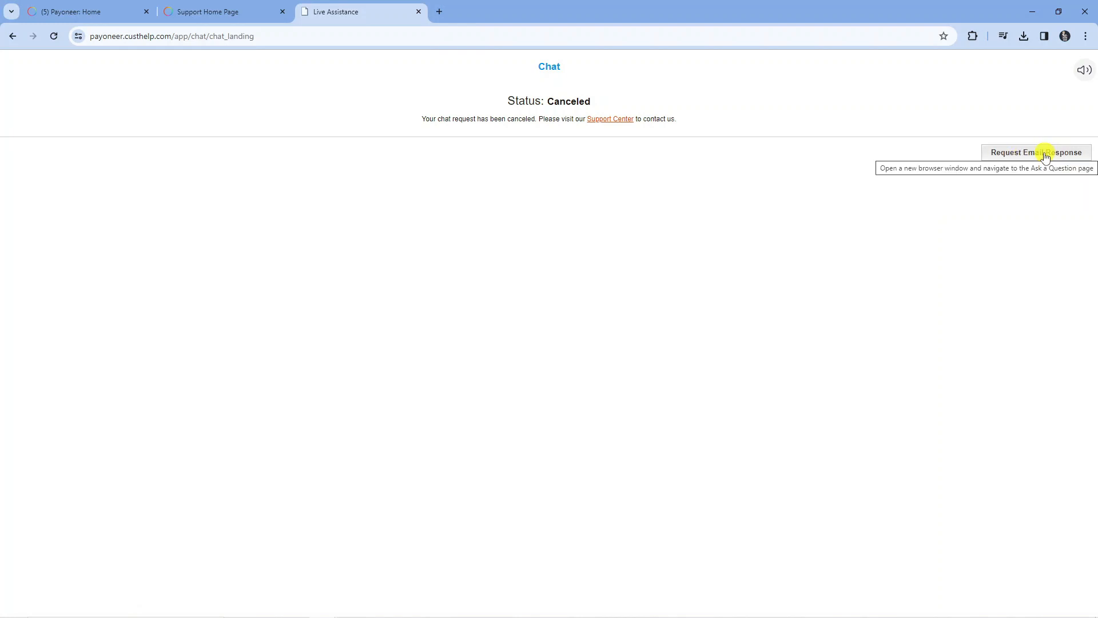
- Request an email response and write 'hello i need help i cant change my password'
{"action": "left_click", "coordinate": [1037, 152]}
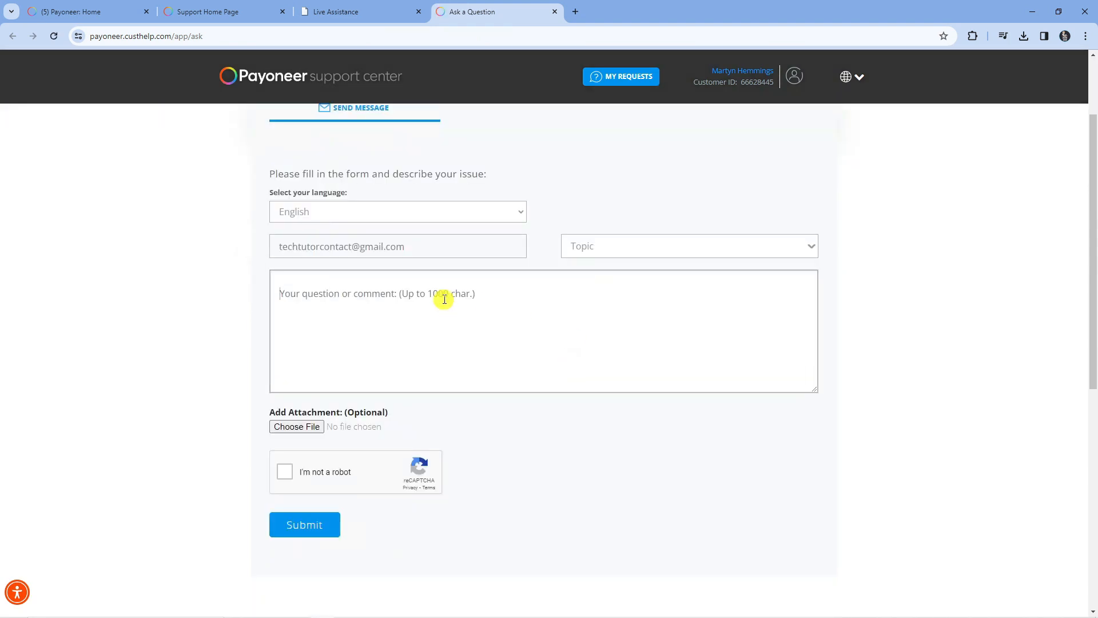
{"action": "type", "text": "hello i need help i cant change my password"}
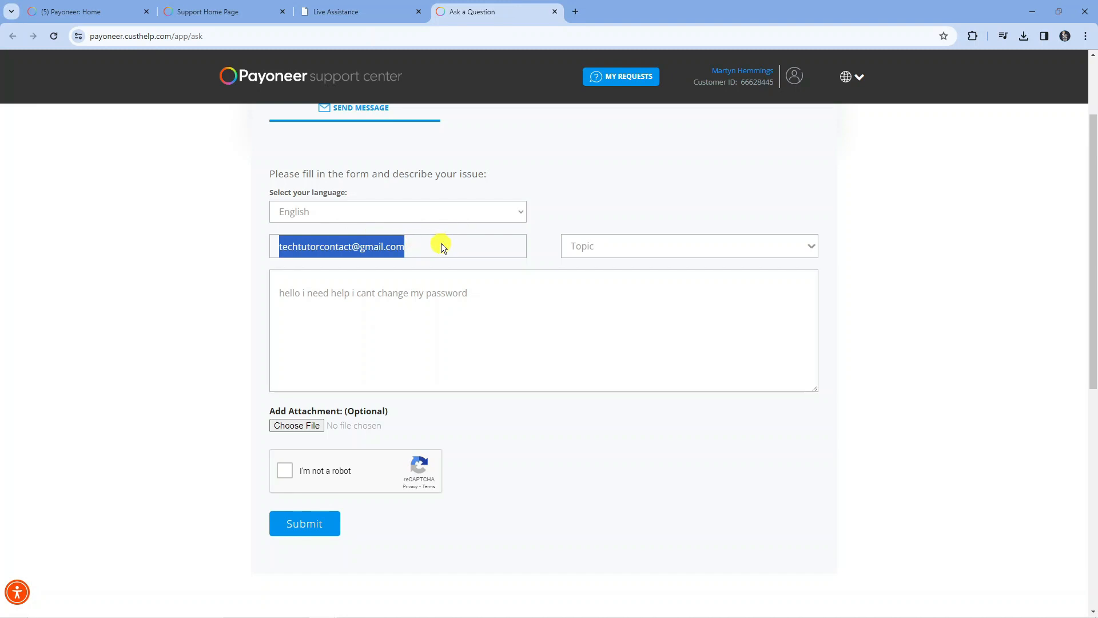
- Choose My Payoneer Account as the question's Topic
{"action": "left_click", "coordinate": [687, 246]}
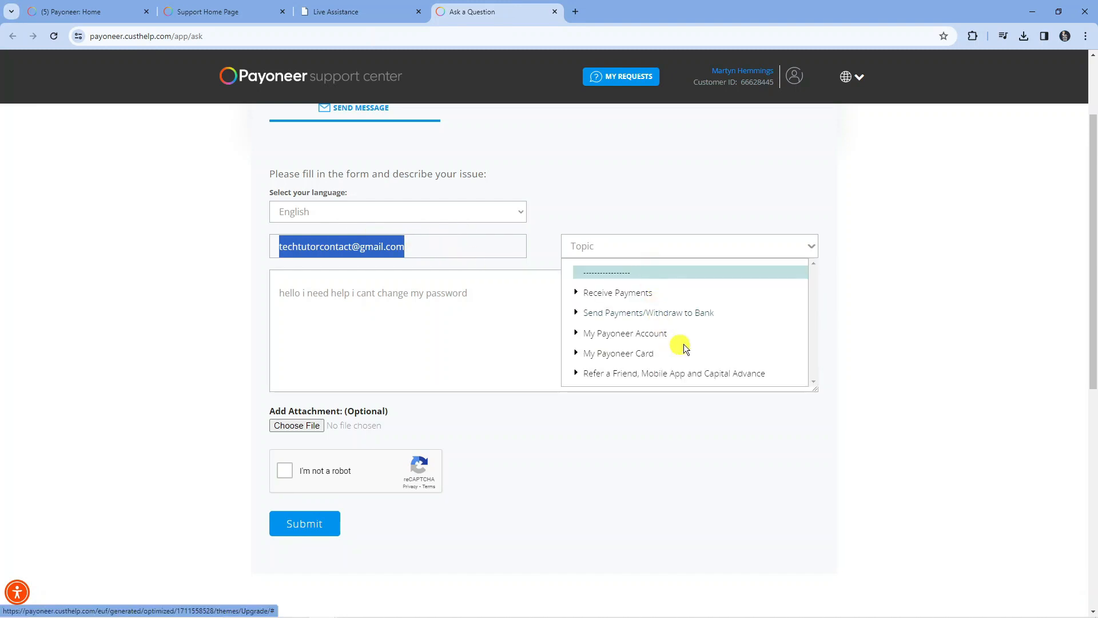
{"action": "left_click", "coordinate": [625, 333]}
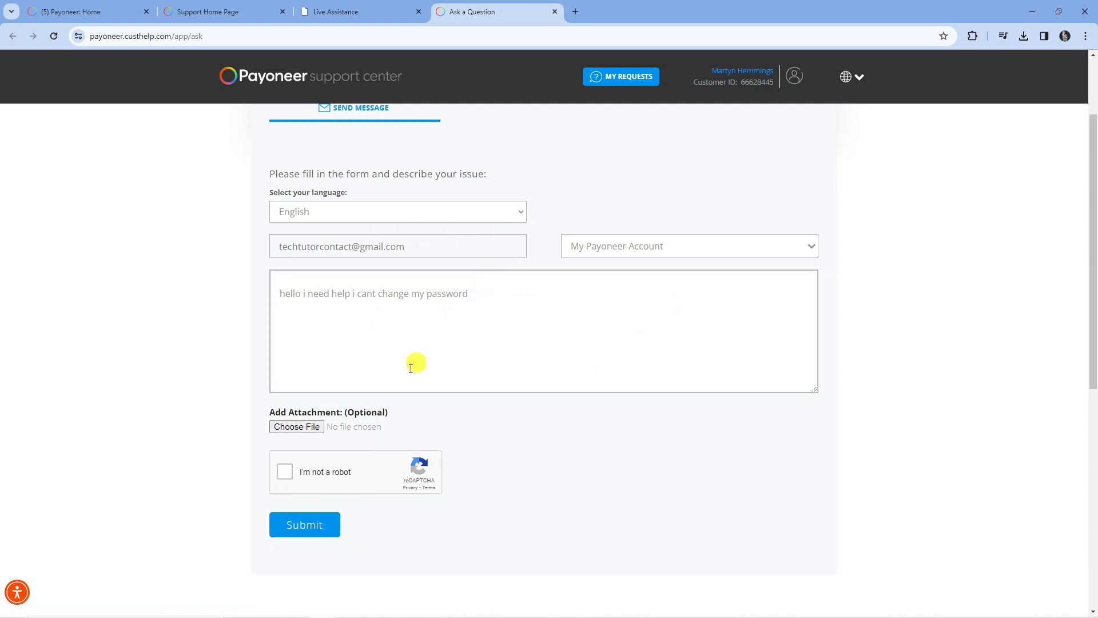
{"action": "mouse_move", "coordinate": [322, 484]}
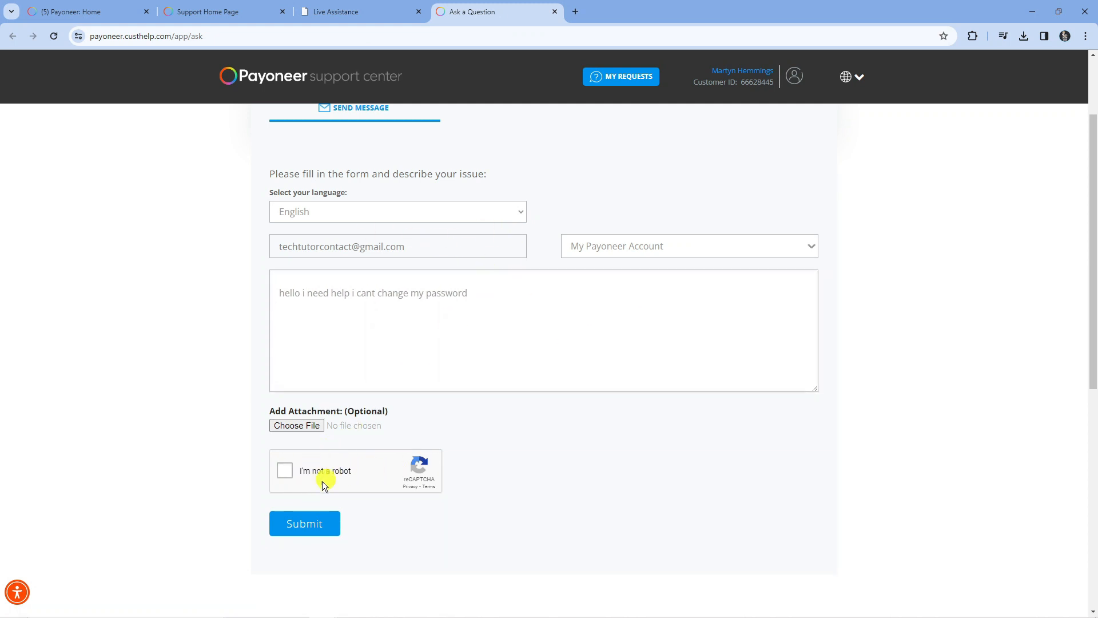
{"action": "mouse_move", "coordinate": [577, 427]}
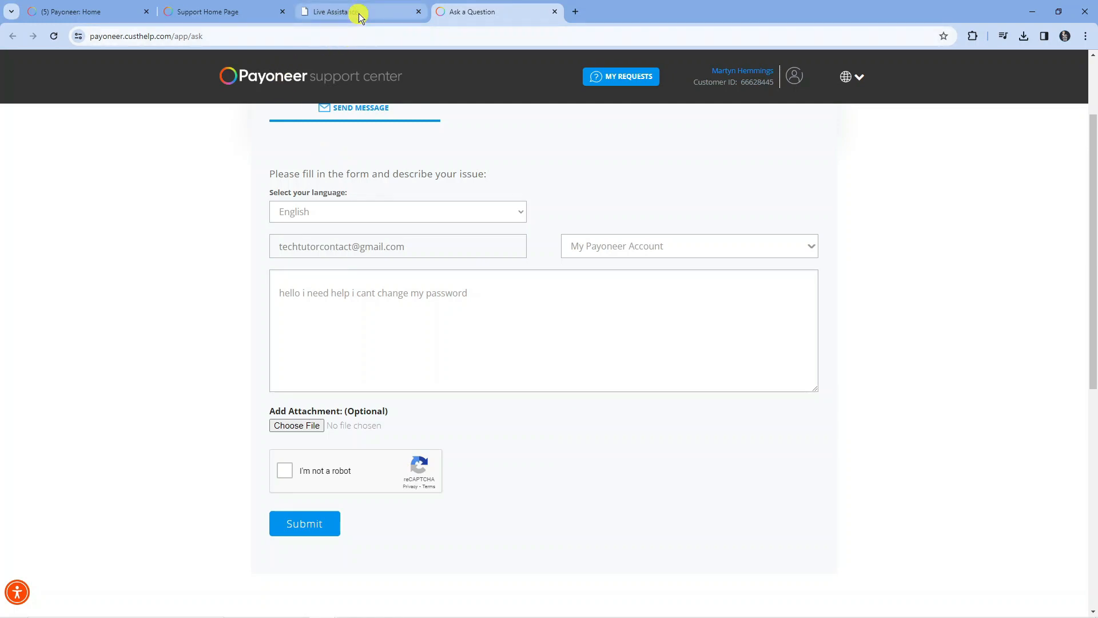
{"action": "left_click", "coordinate": [358, 12]}
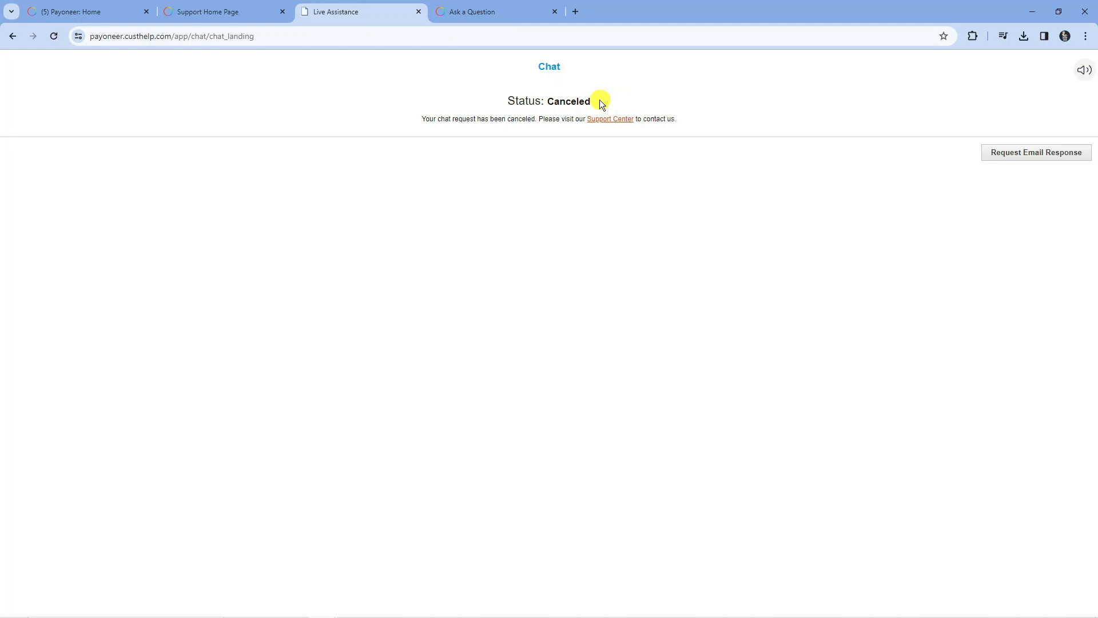
{"action": "mouse_move", "coordinate": [953, 144]}
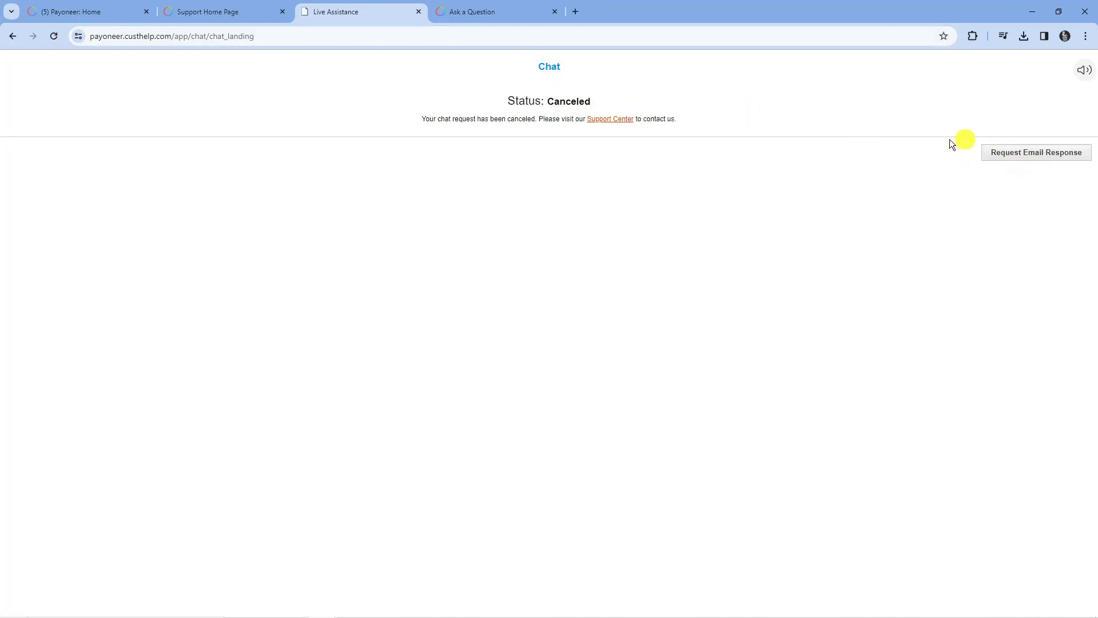
{"action": "left_click", "coordinate": [472, 11]}
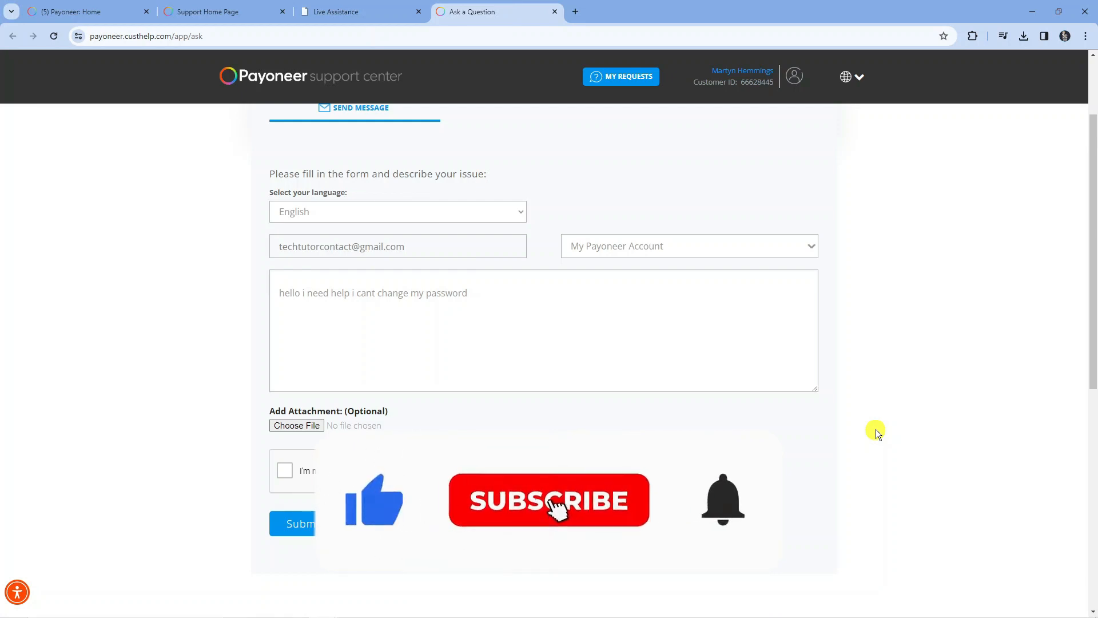
{"action": "left_click", "coordinate": [548, 500]}
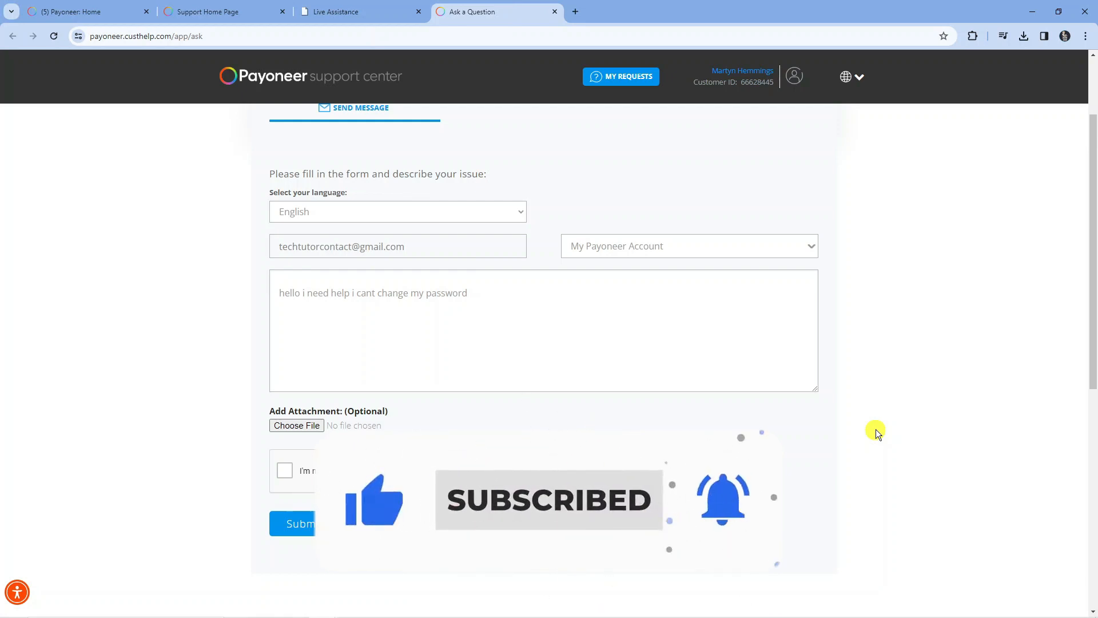